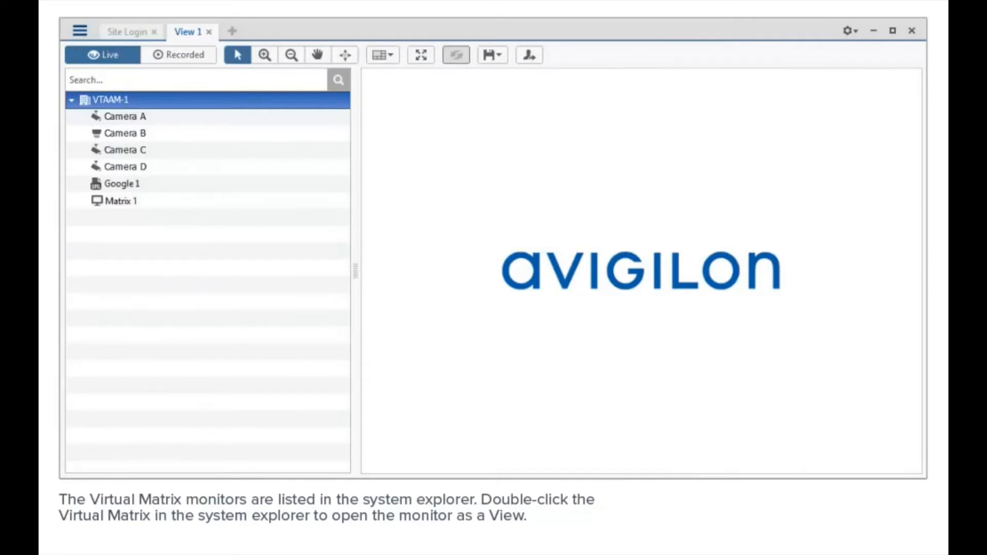
Open Matrix 1 from the system explorer as a four-pane View.
{"action": "double_click", "coordinate": [122, 200]}
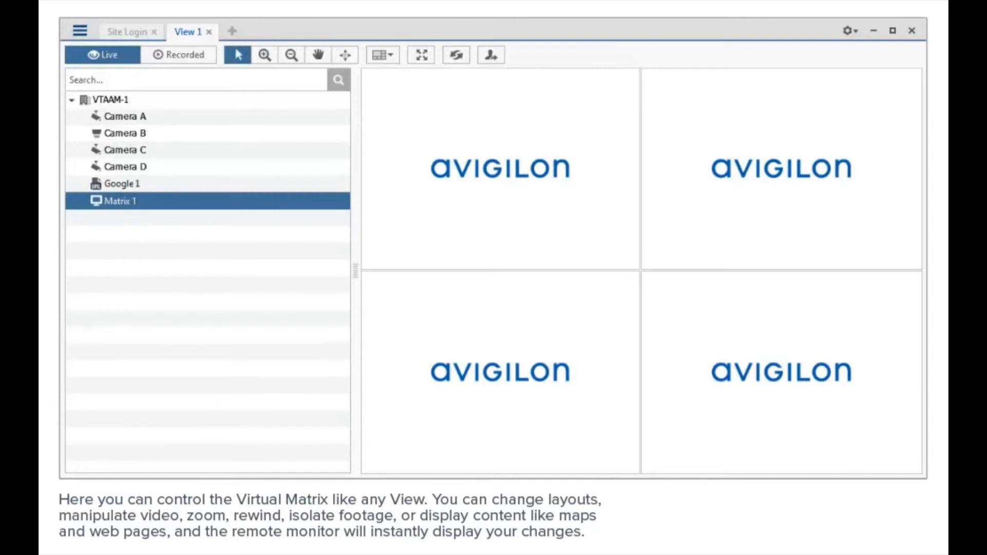
{"action": "left_click", "coordinate": [124, 116]}
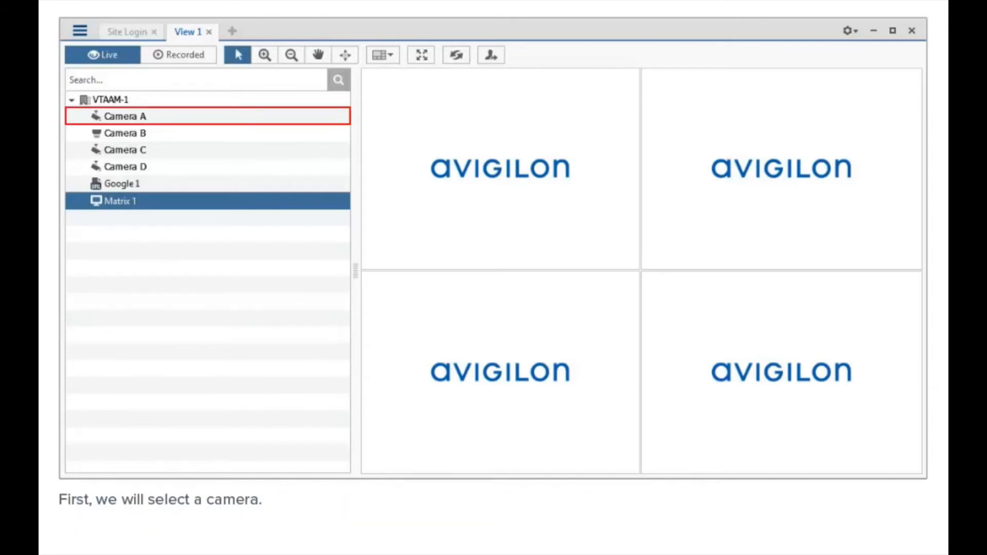
Place Camera A and the Google 1 web page in the top-left and top-right panes.
{"action": "left_click", "coordinate": [121, 183]}
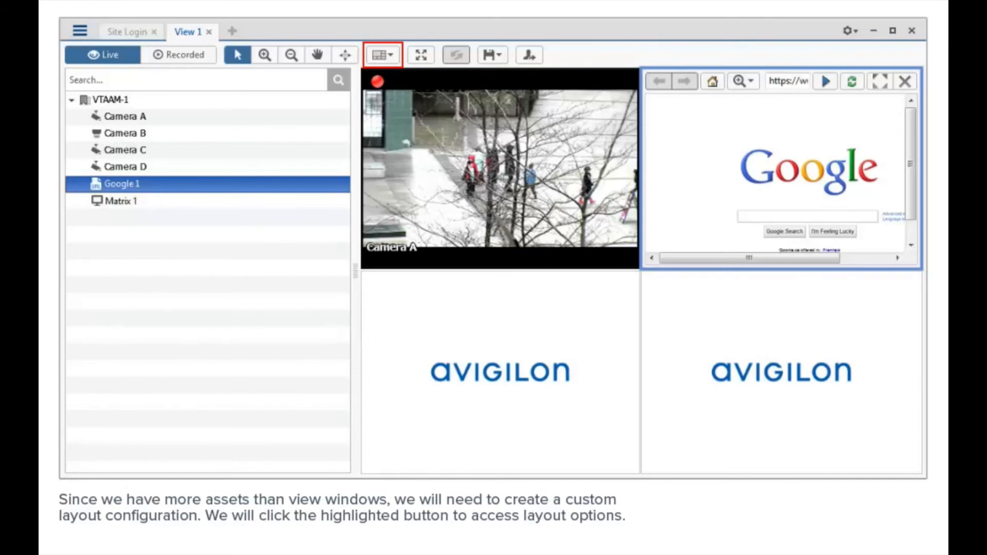
{"action": "left_click", "coordinate": [381, 55]}
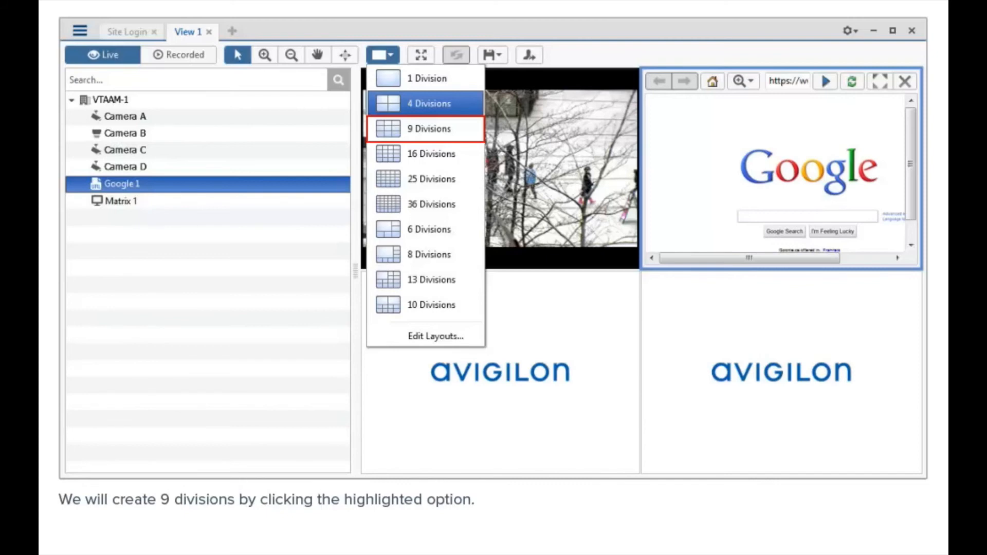
Switch the Matrix 1 view to the 9 Divisions layout, keeping Camera A and Google 1.
{"action": "left_click", "coordinate": [428, 129]}
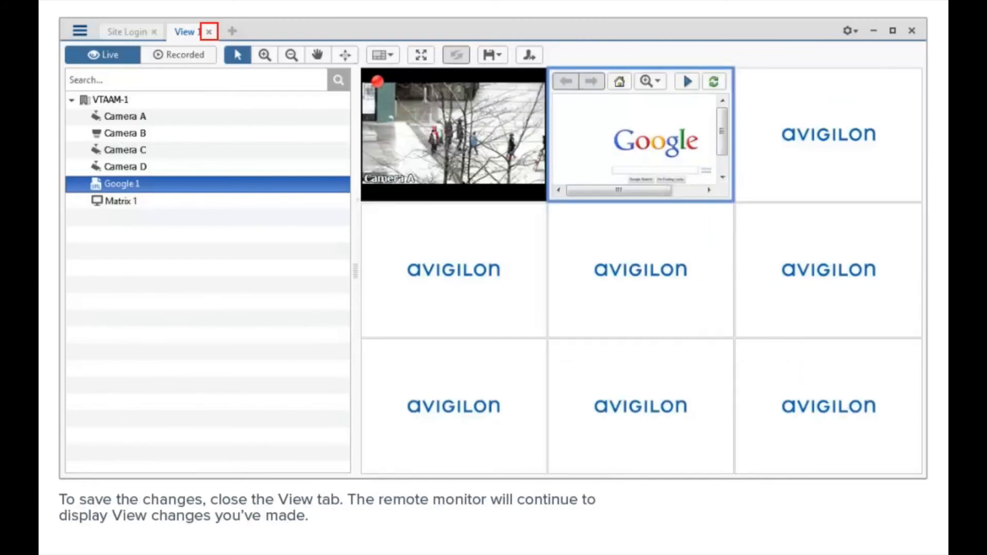